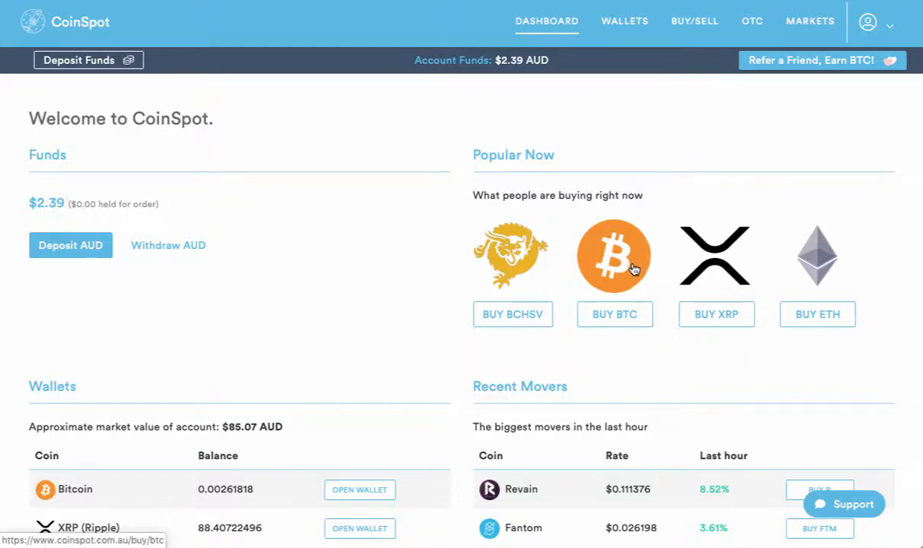
mouse_move(365, 491)
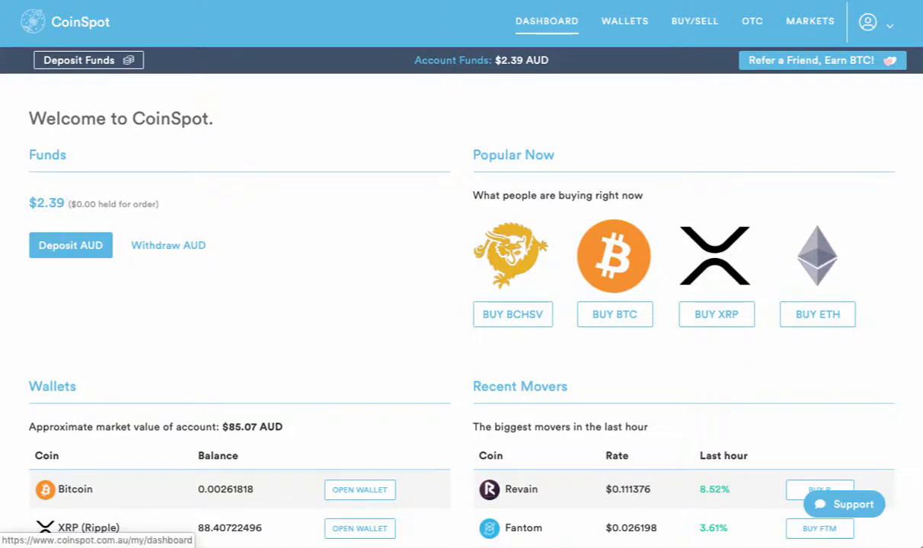
- Open the Bitcoin wallet from the Wallets list to see its 0.00261818 BTC balance
left_click(625, 20)
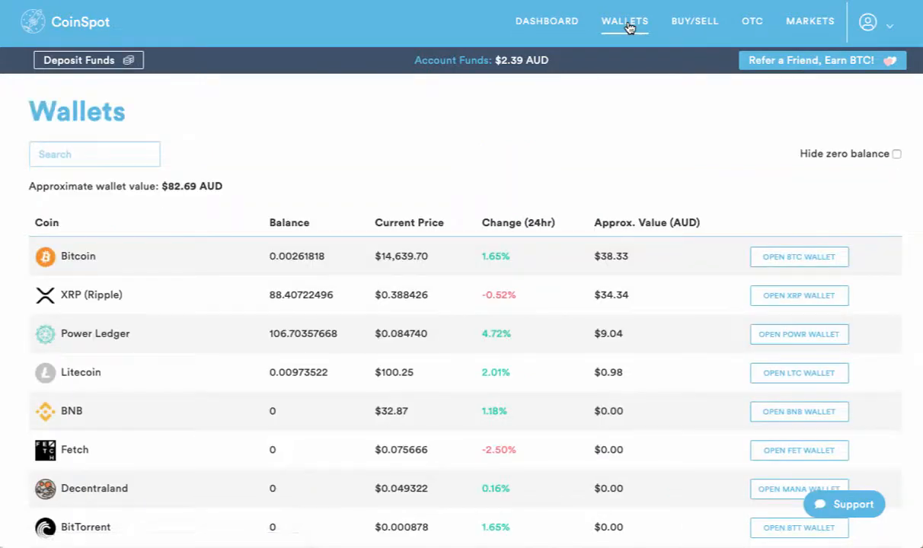
left_click(799, 257)
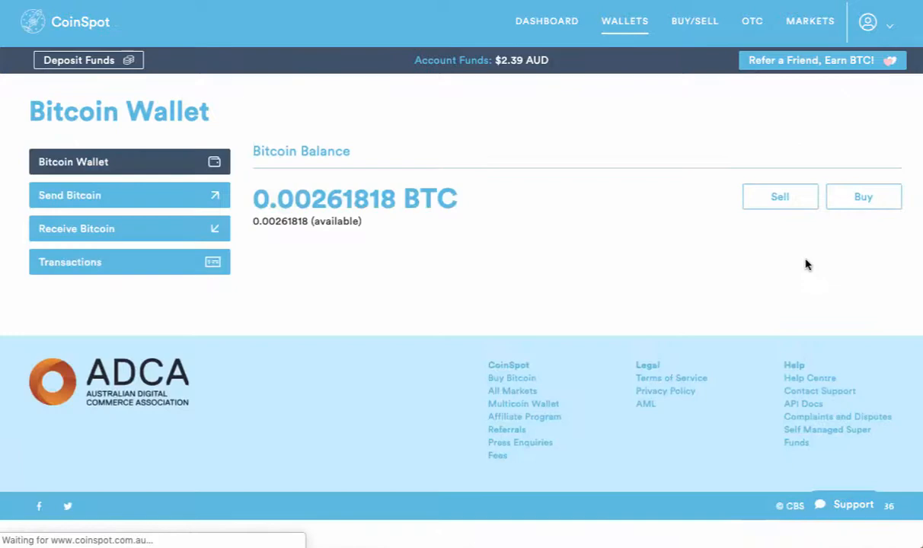
mouse_move(410, 356)
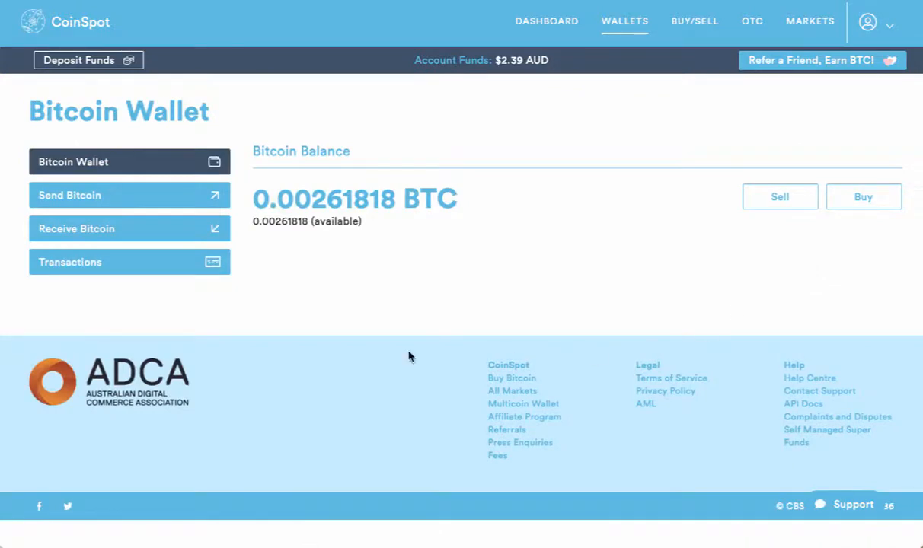
mouse_move(209, 267)
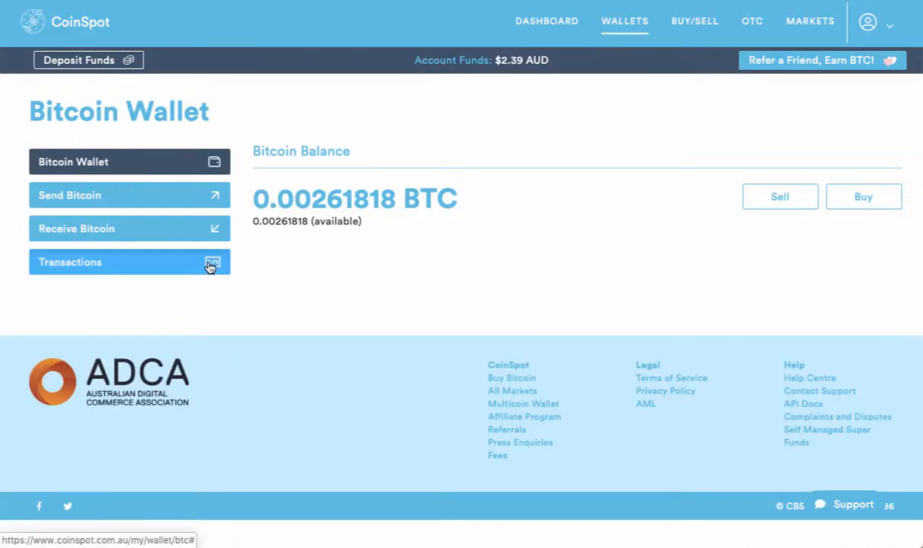
- Show the Bitcoin wallet's Transactions list of buys, sends, sells and receives
left_click(129, 262)
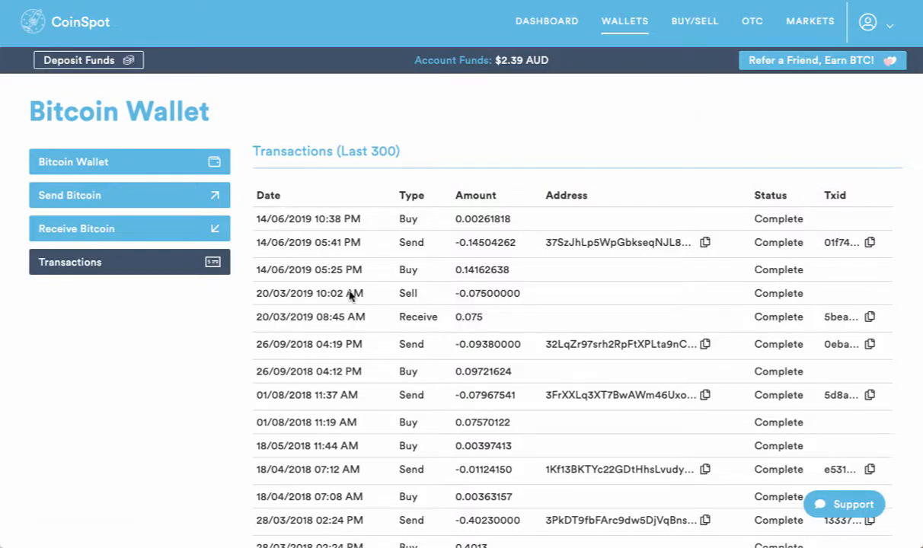
mouse_move(537, 354)
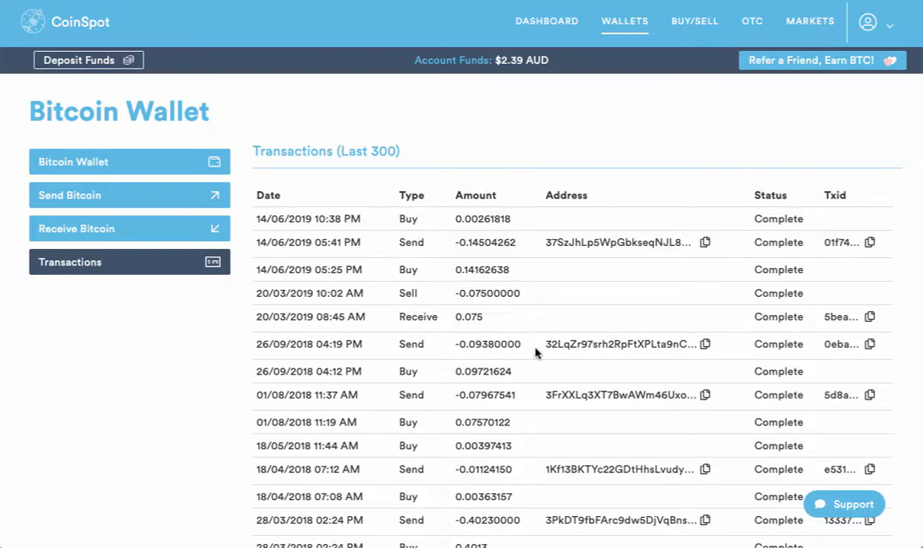
mouse_move(310, 272)
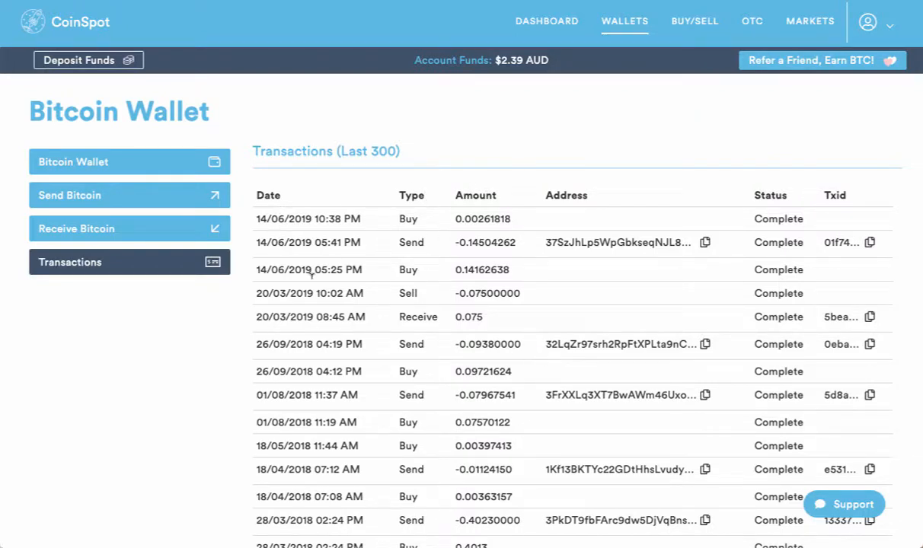
mouse_move(335, 253)
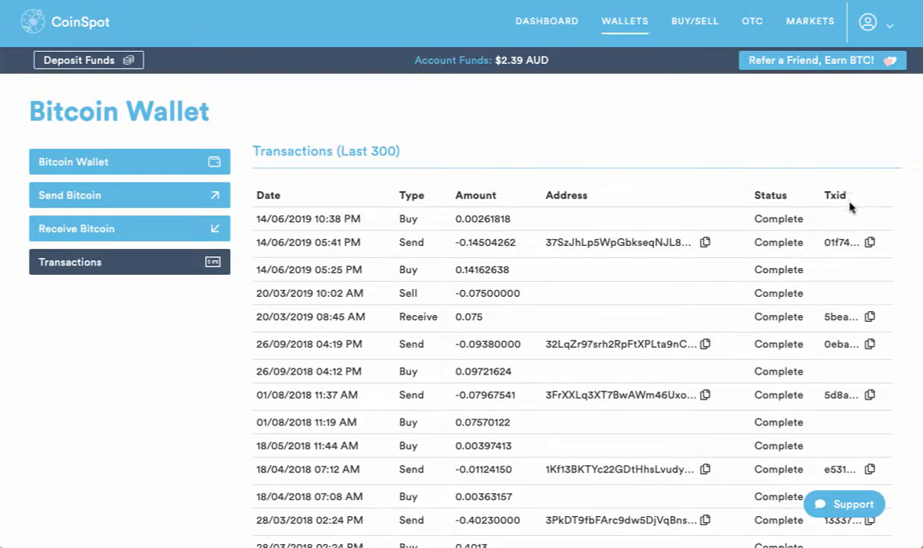
mouse_move(867, 254)
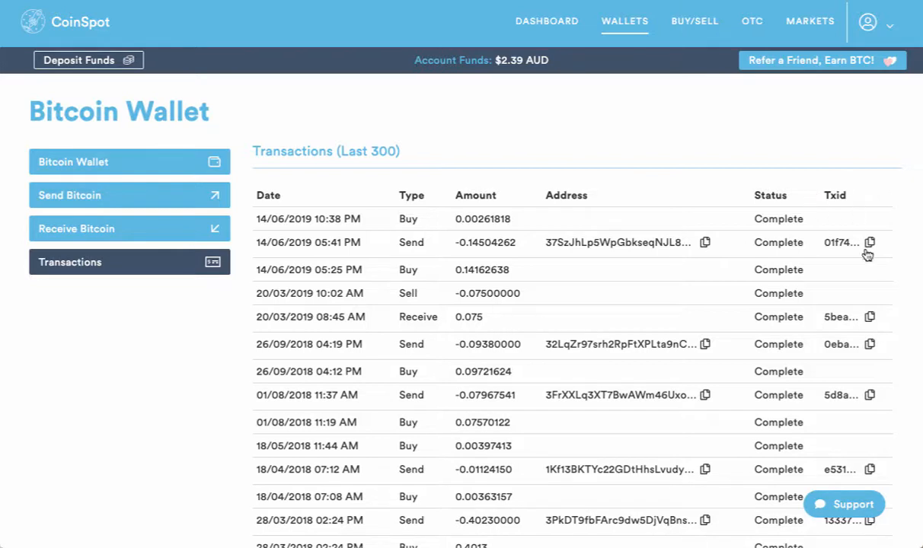
mouse_move(845, 242)
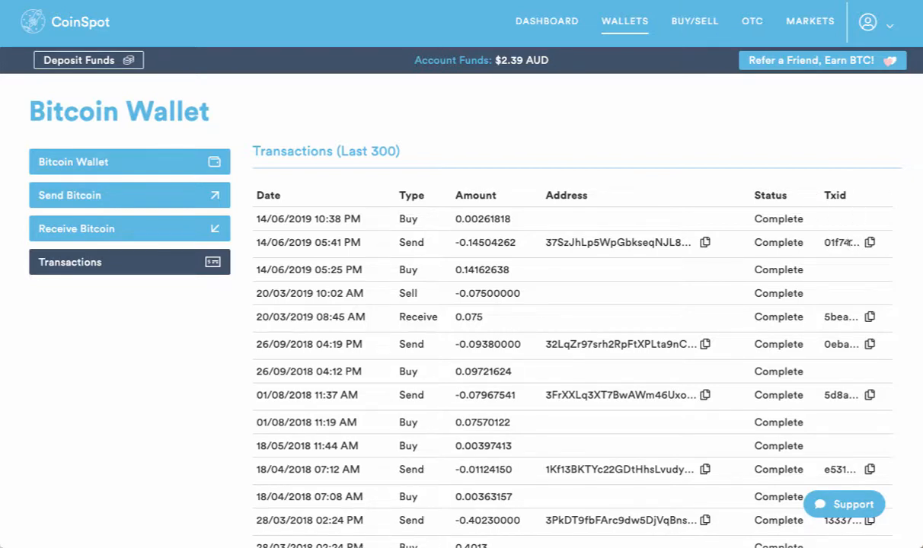
mouse_move(876, 258)
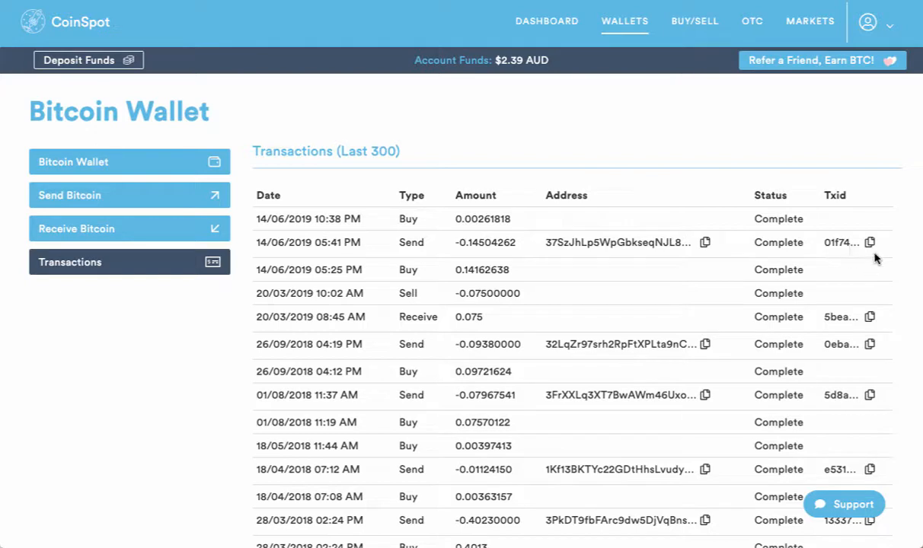
mouse_move(871, 244)
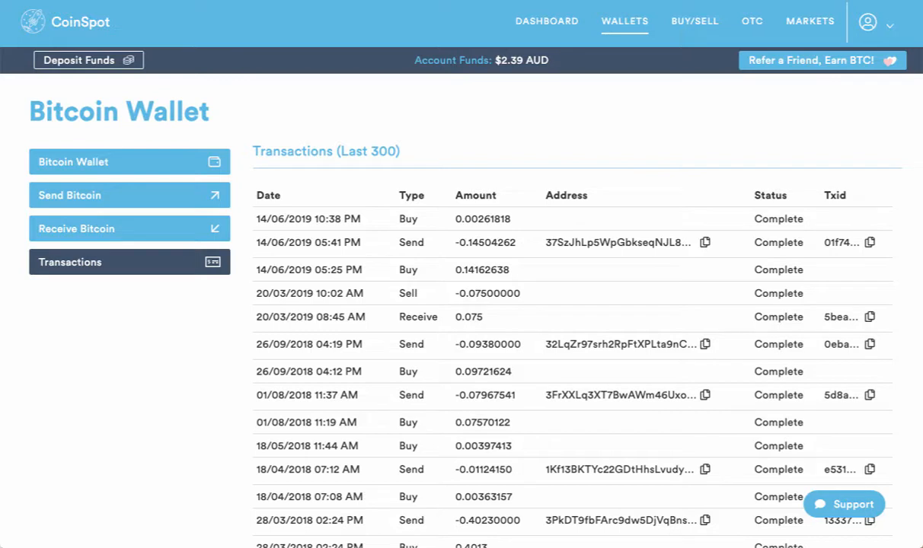
mouse_move(537, 256)
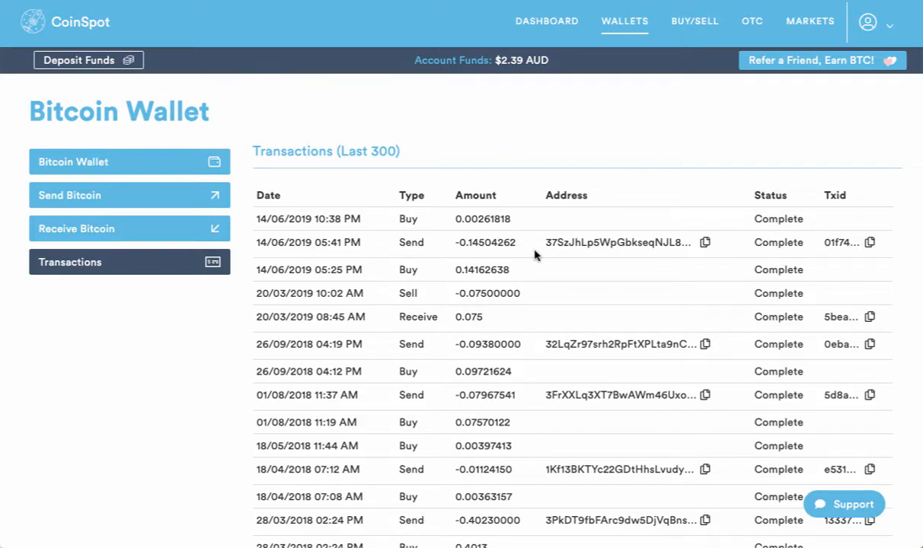
mouse_move(837, 246)
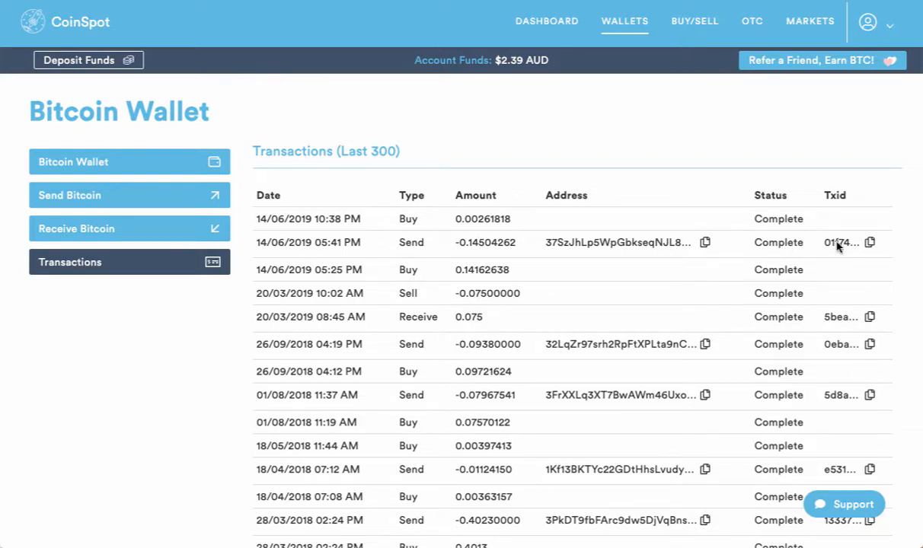